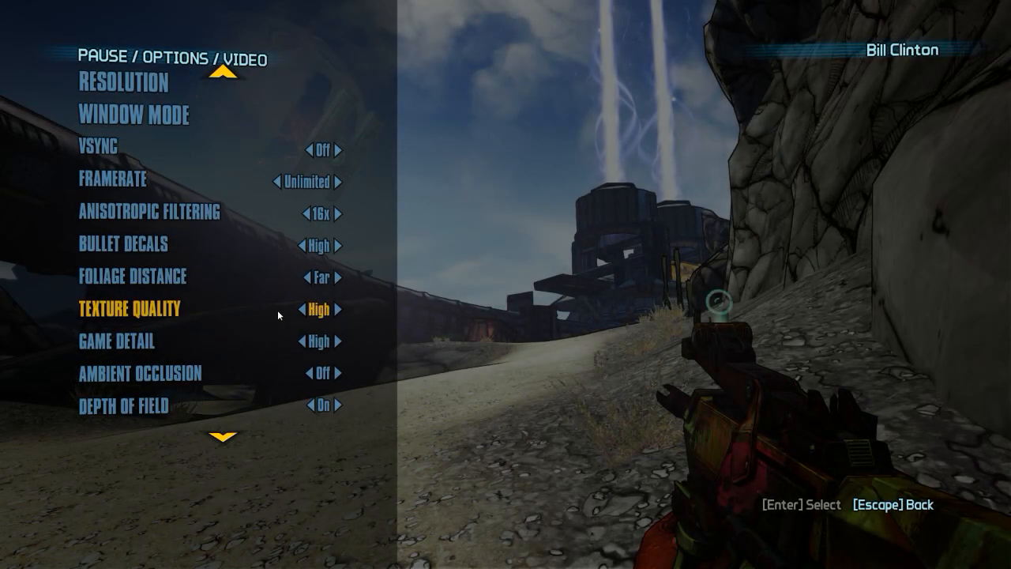
Step: Back out of the Video settings and pause menu to resume play in the Data Mining area
scroll(down, 3)
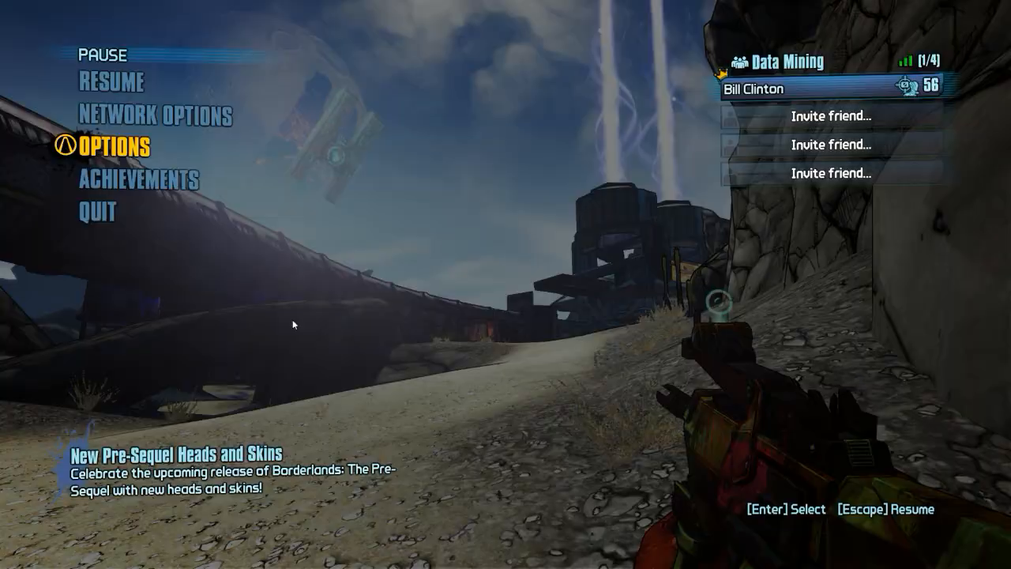
key(Escape)
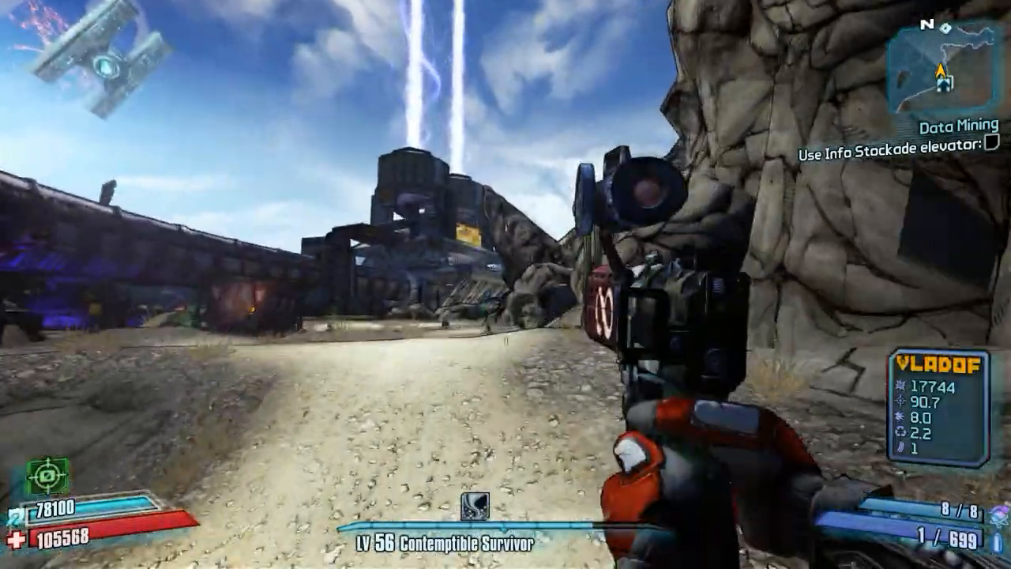
right_click(506, 285)
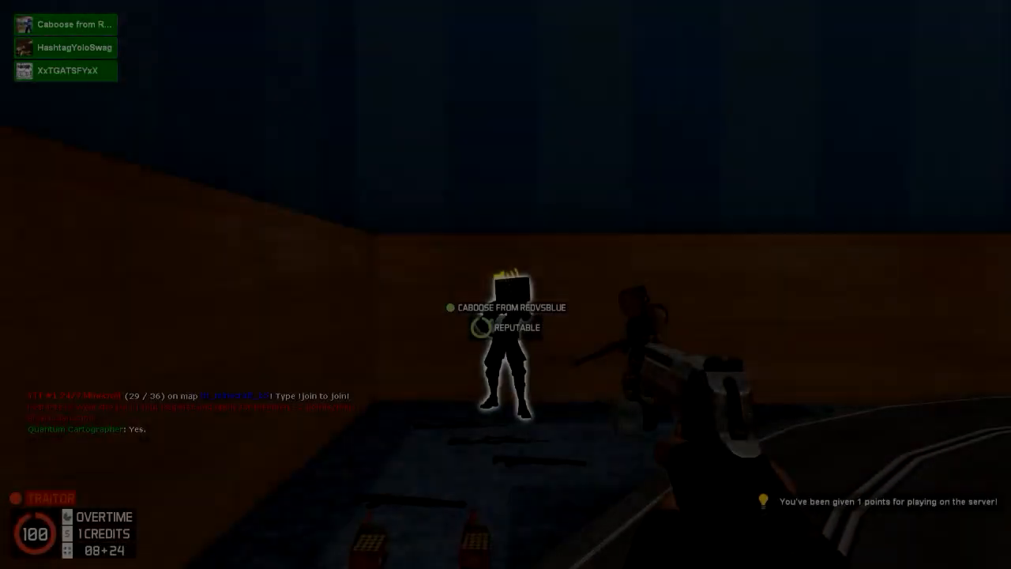
click(505, 285)
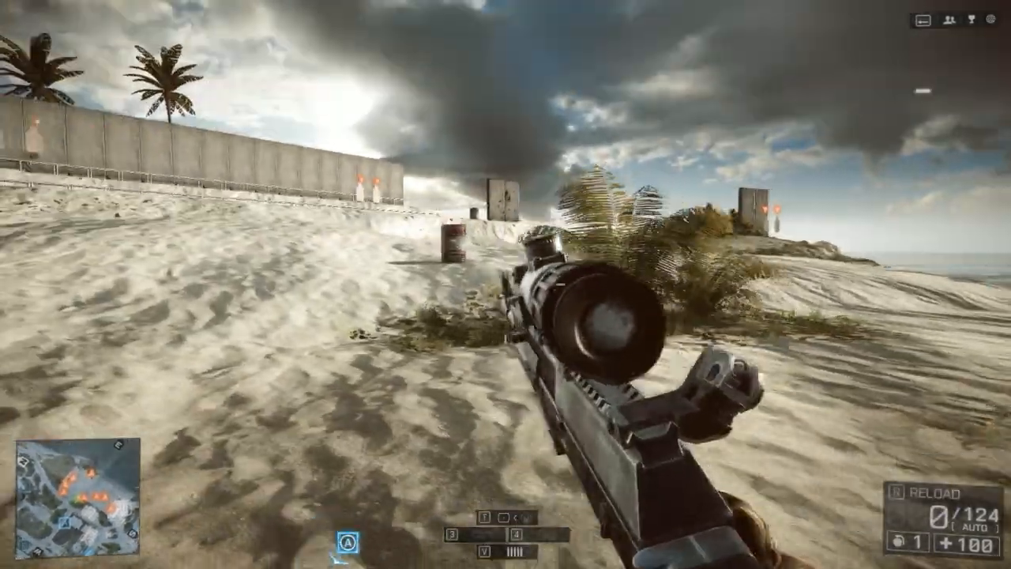
Step: Reload the empty rifle to a full magazine and aim through its scope at the range targets
key(r)
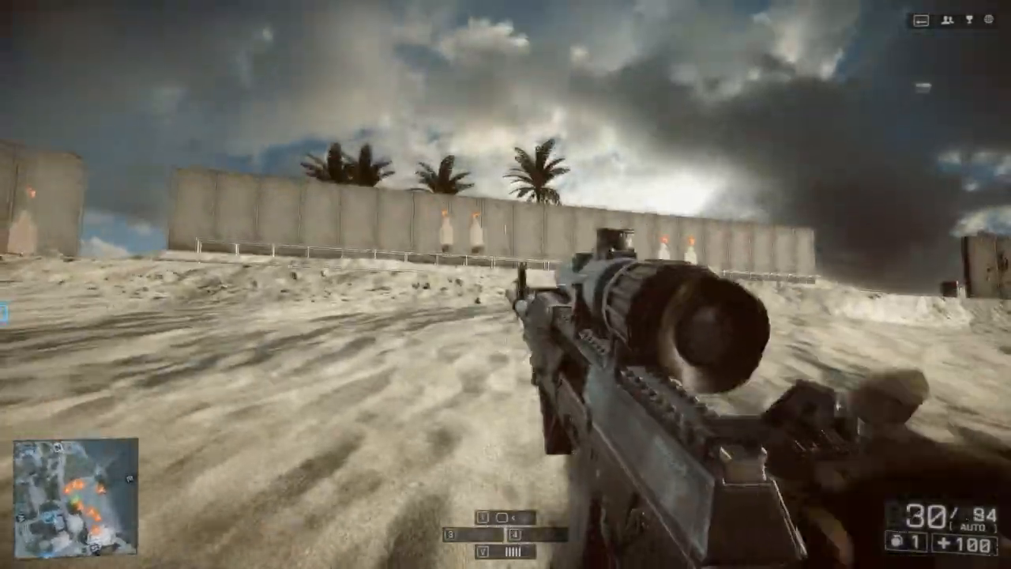
right_click(505, 284)
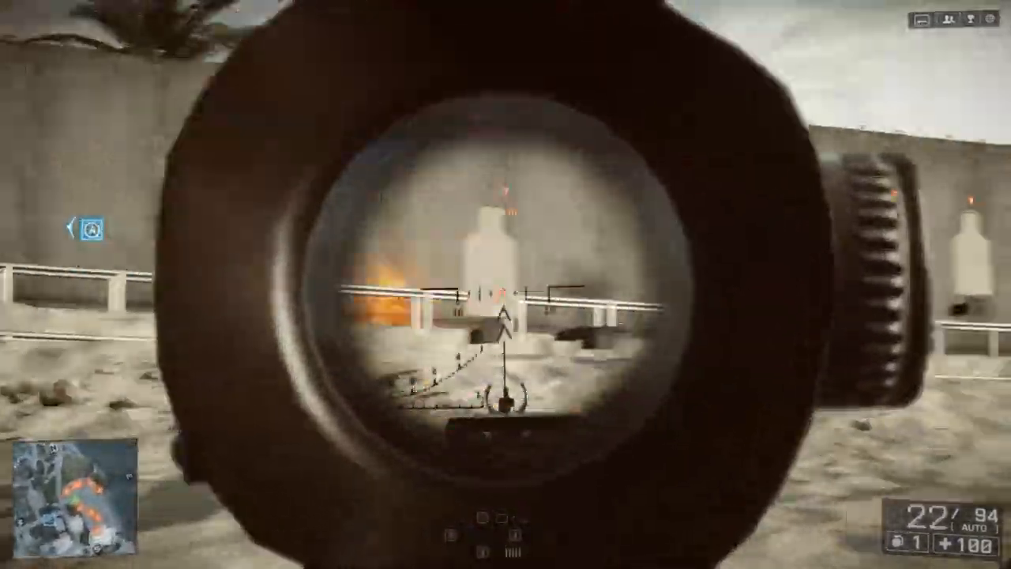